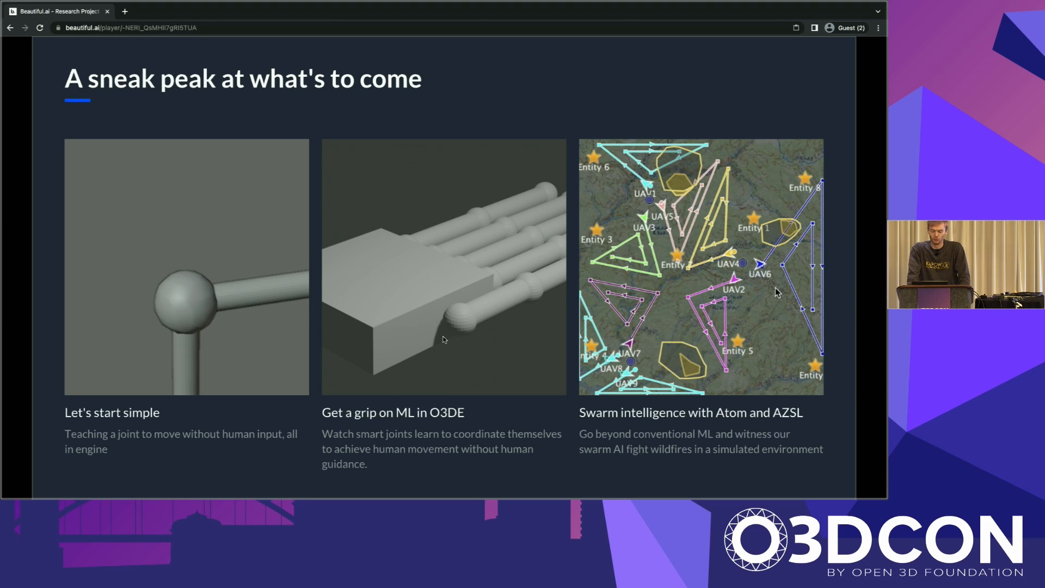
mouse_move(416, 236)
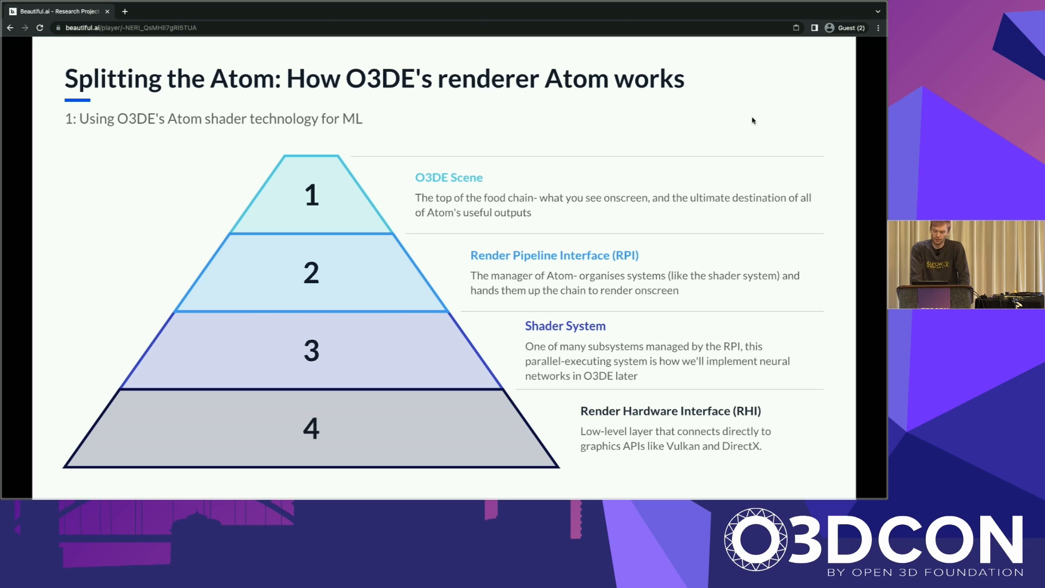
mouse_move(568, 322)
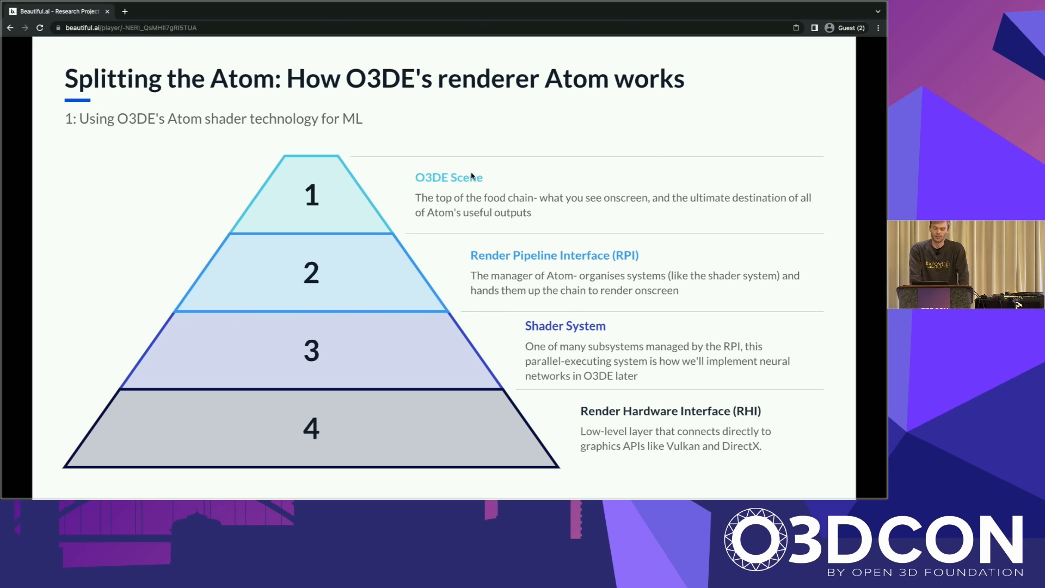
mouse_move(472, 178)
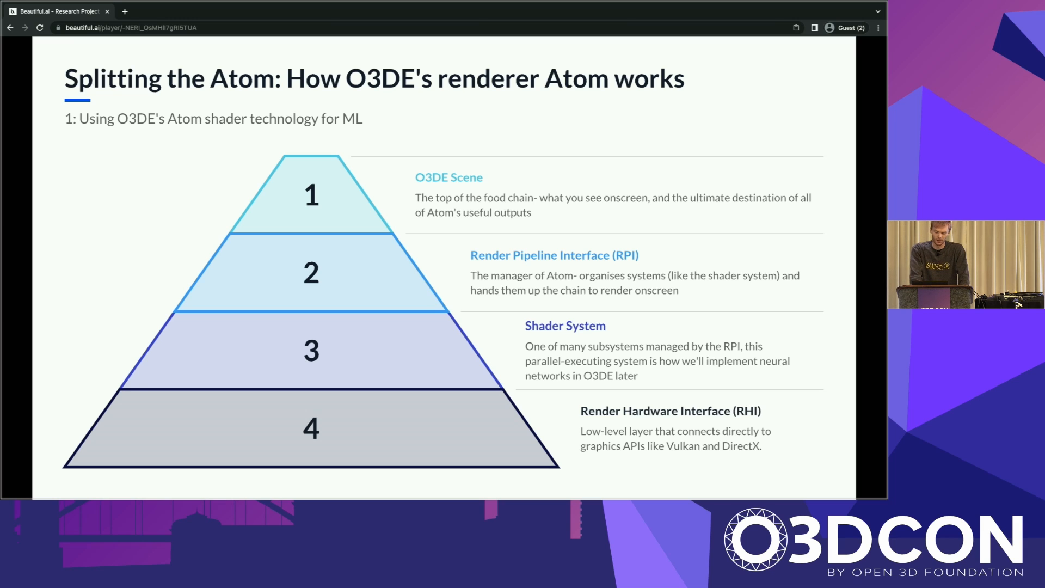
mouse_move(619, 263)
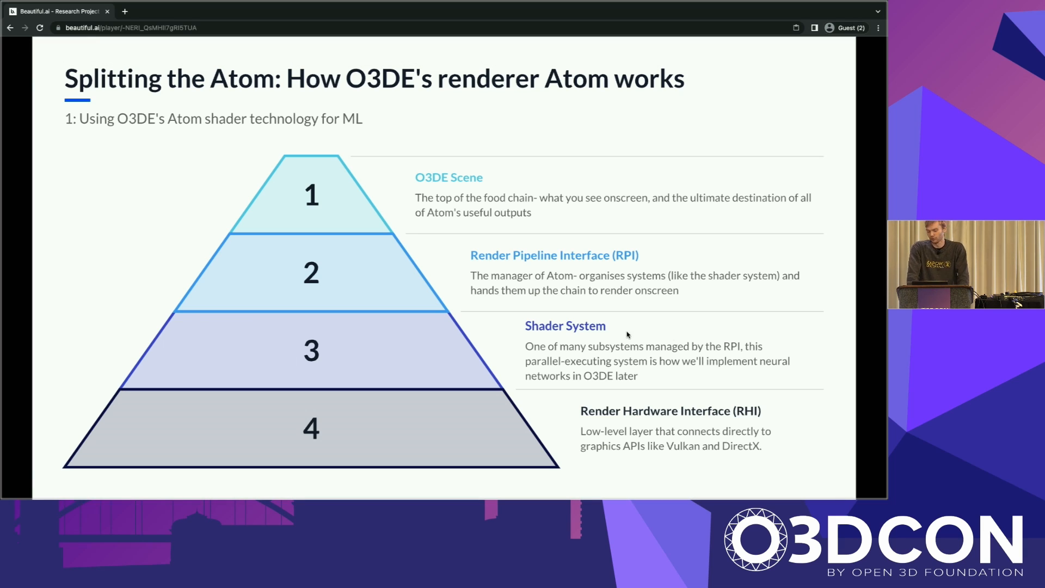
mouse_move(668, 319)
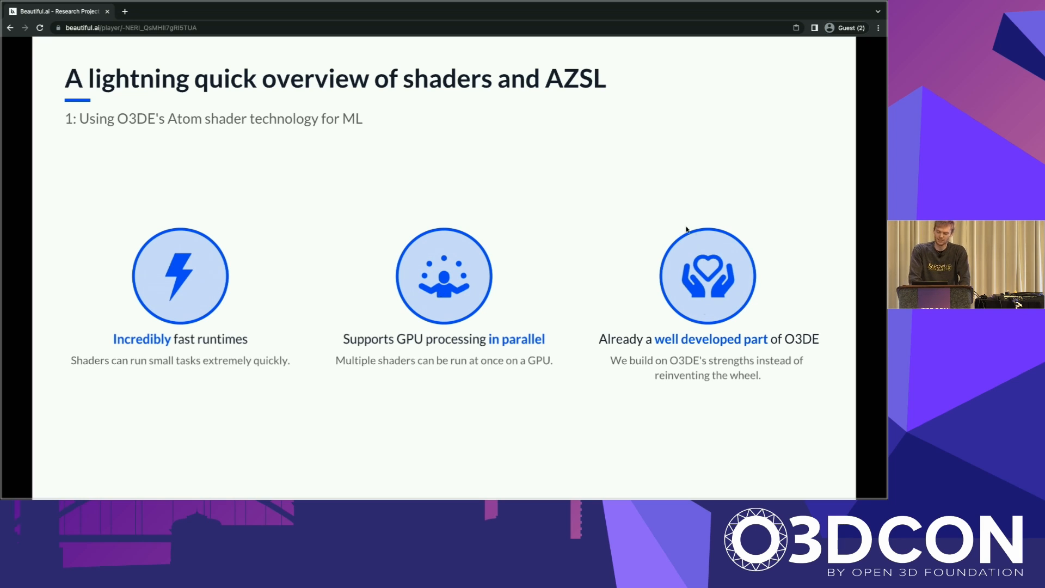
mouse_move(400, 227)
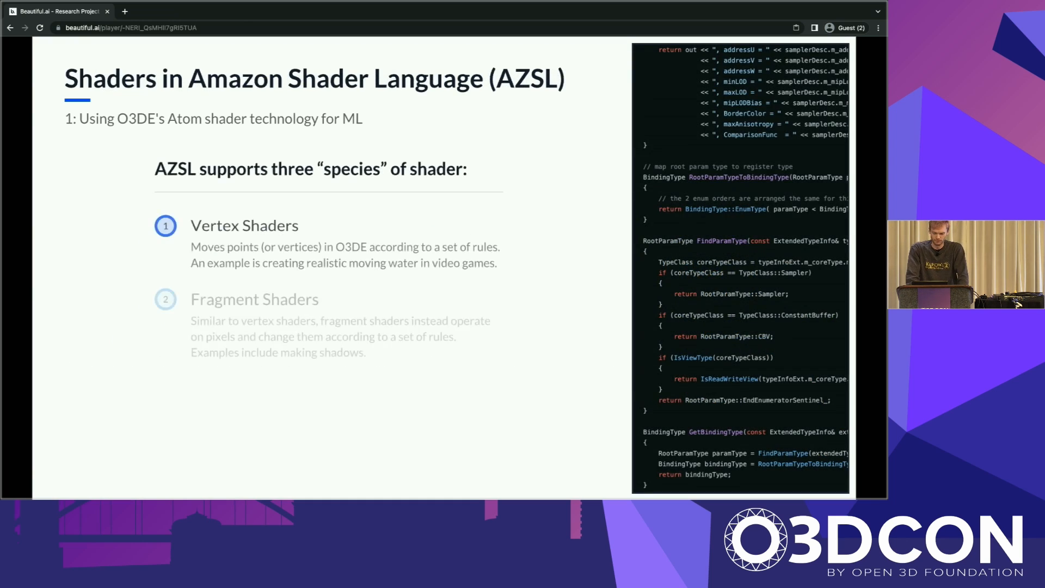
- Reveal the fragment and compute shader species alongside the vertex shader on the AZSL slide
key(Right)
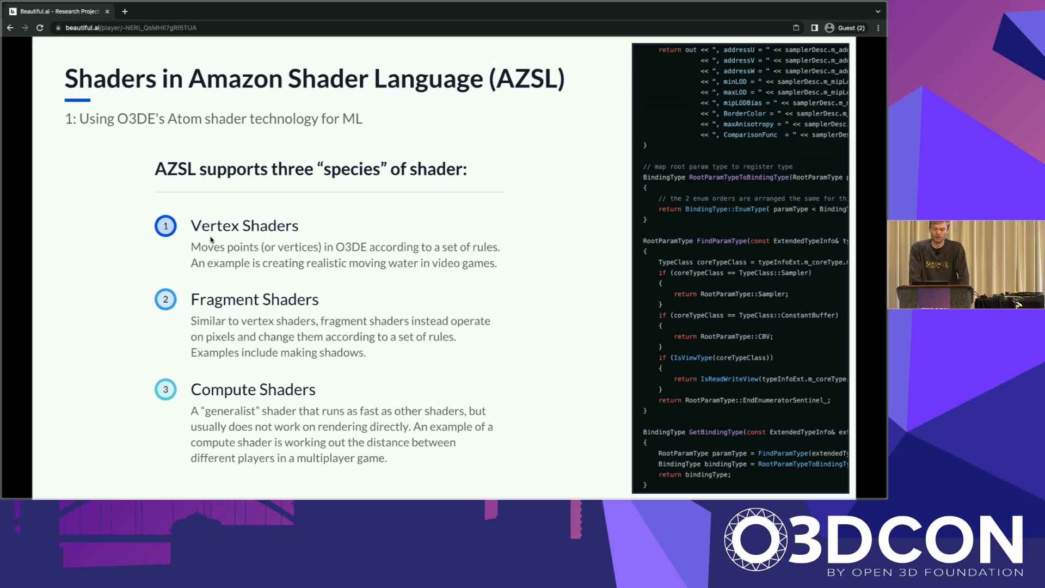
mouse_move(310, 220)
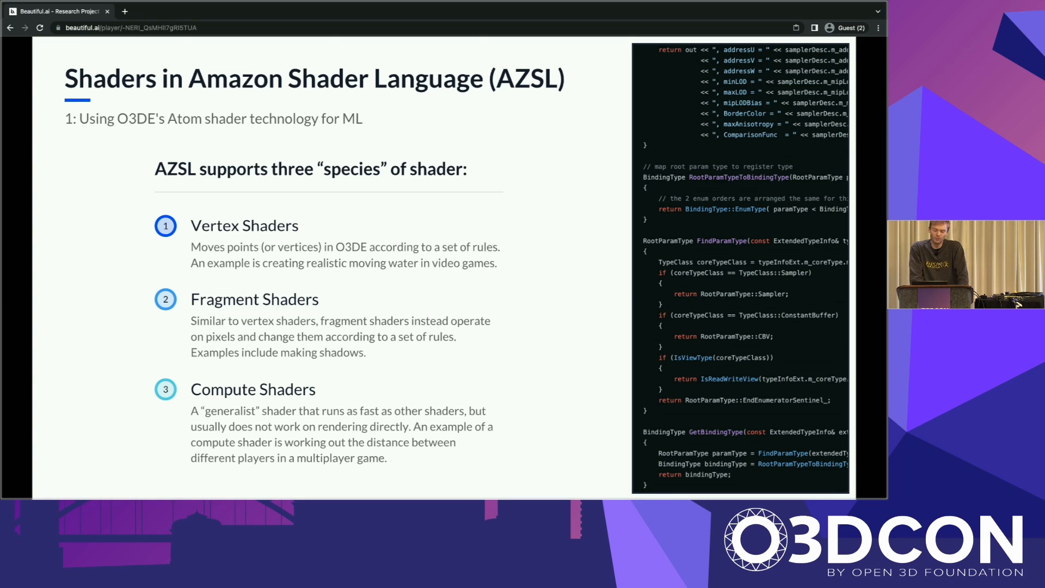
mouse_move(532, 341)
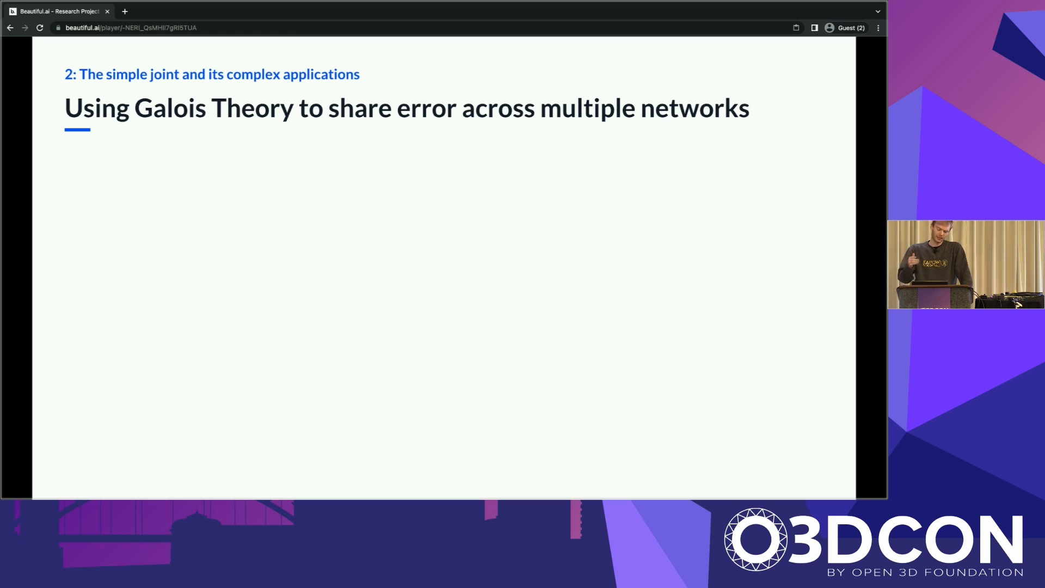
mouse_move(612, 133)
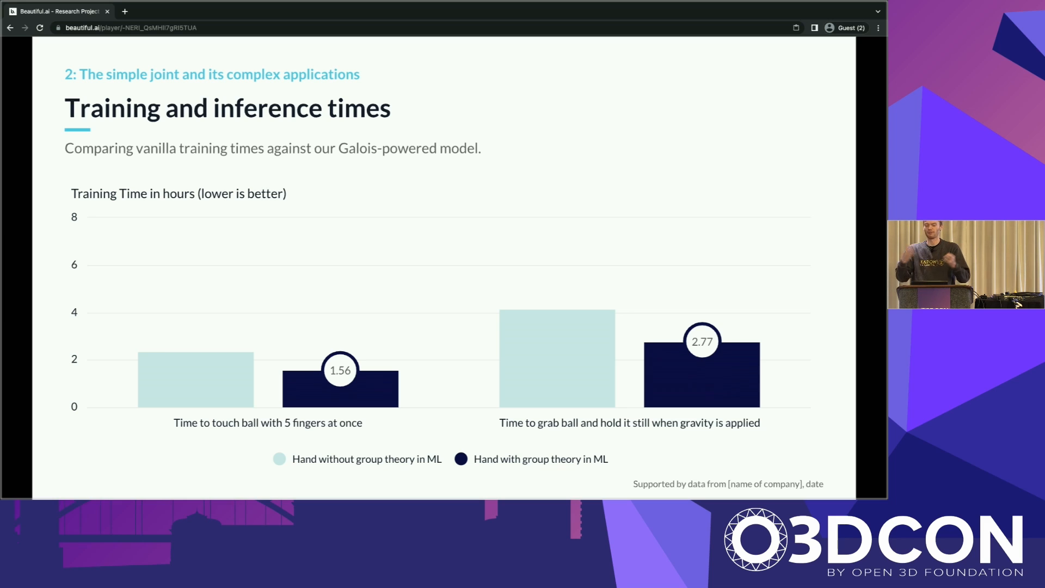
mouse_move(371, 300)
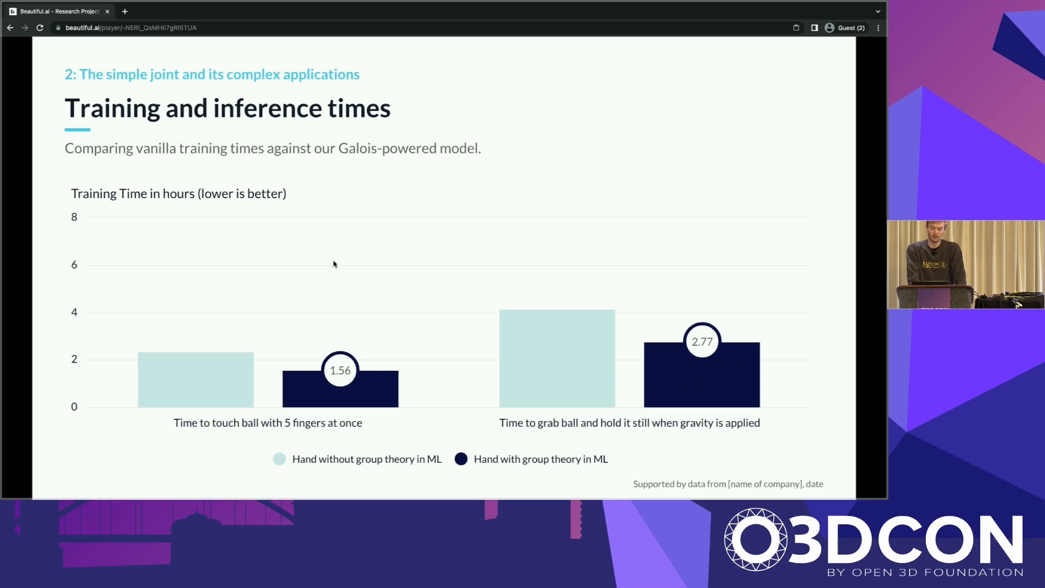
mouse_move(230, 369)
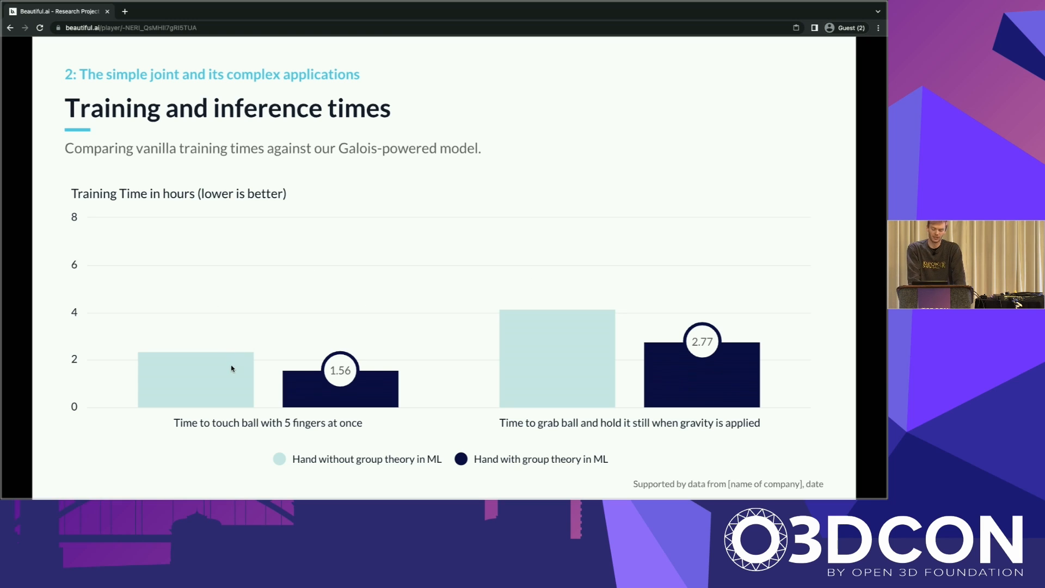
mouse_move(566, 307)
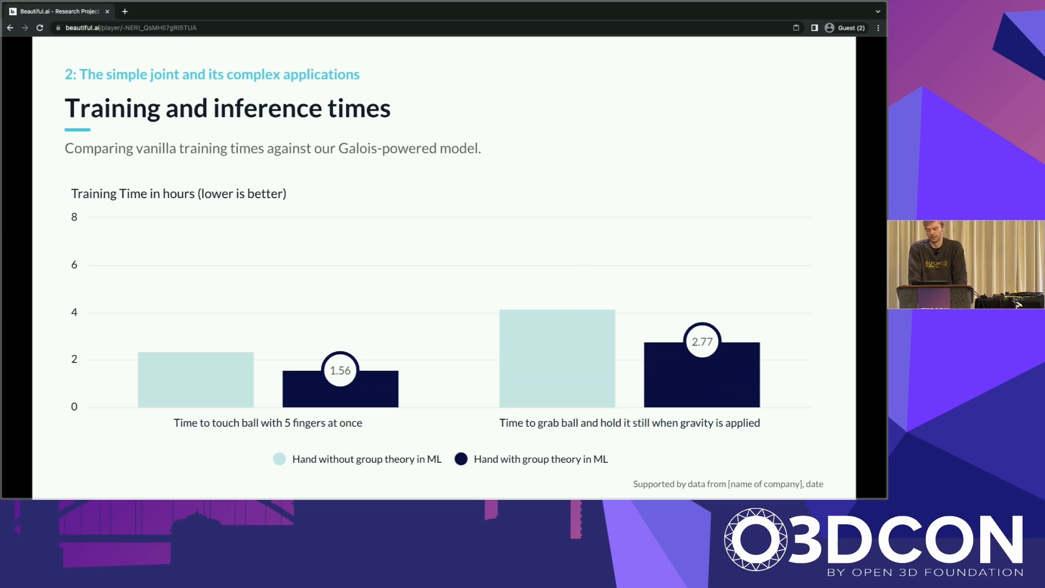
mouse_move(740, 320)
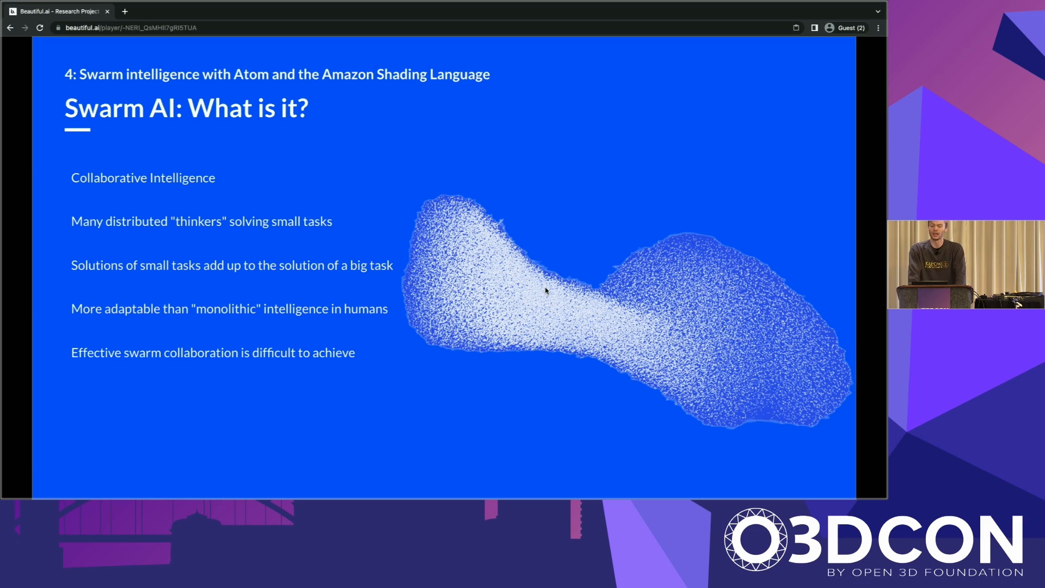
mouse_move(429, 207)
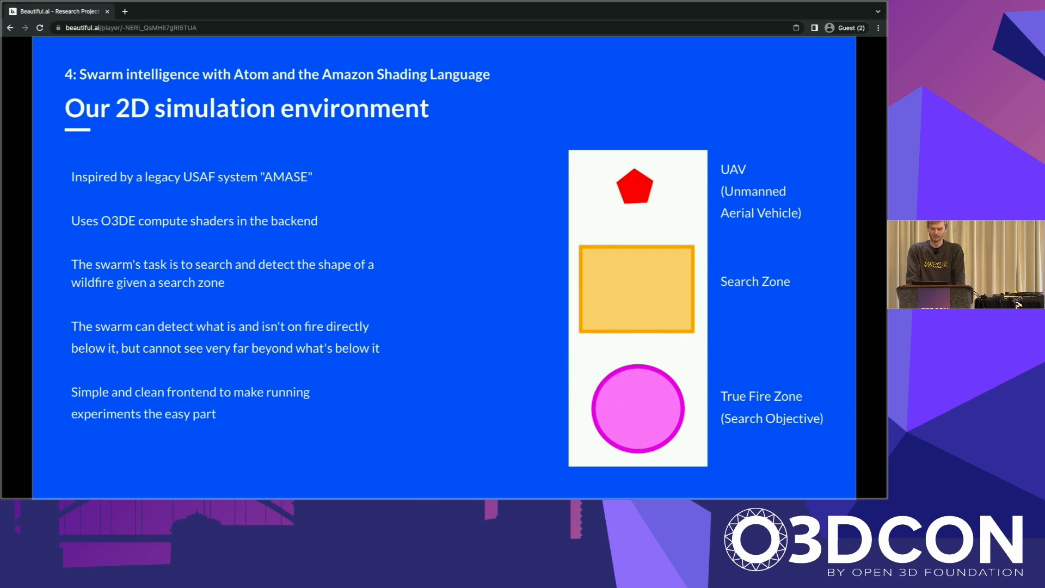
mouse_move(483, 263)
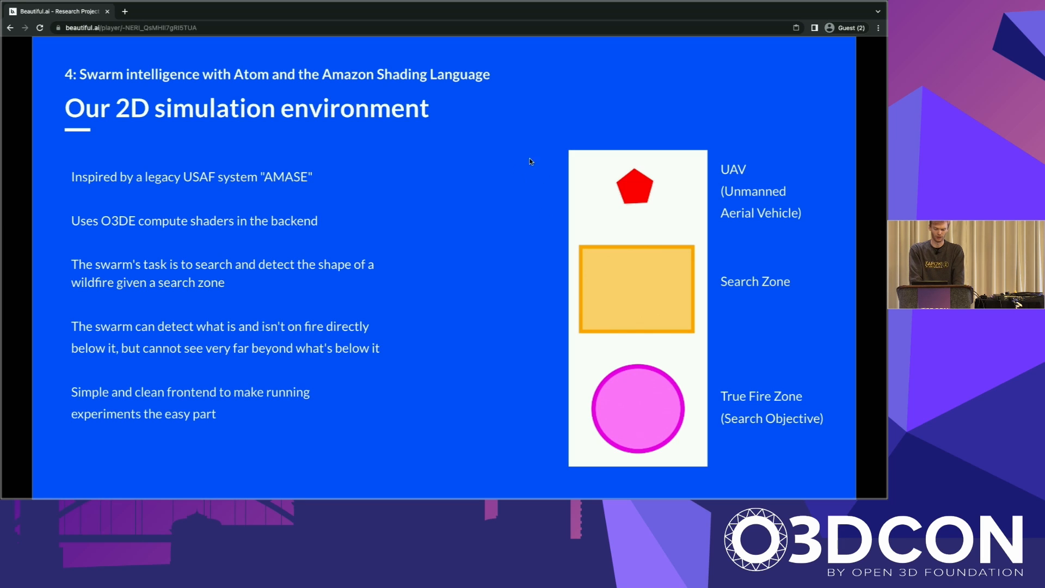
mouse_move(455, 126)
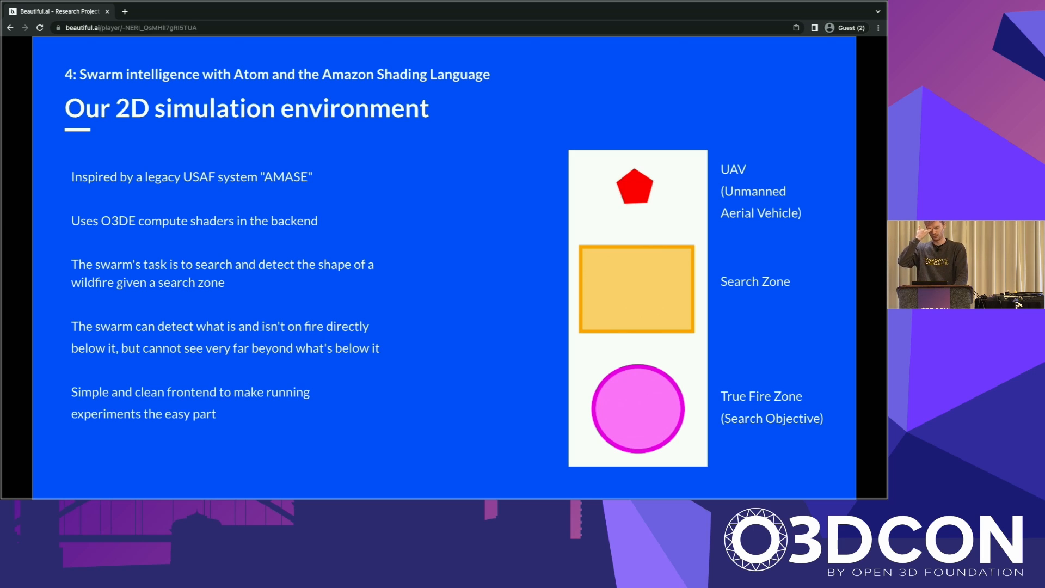
mouse_move(573, 3)
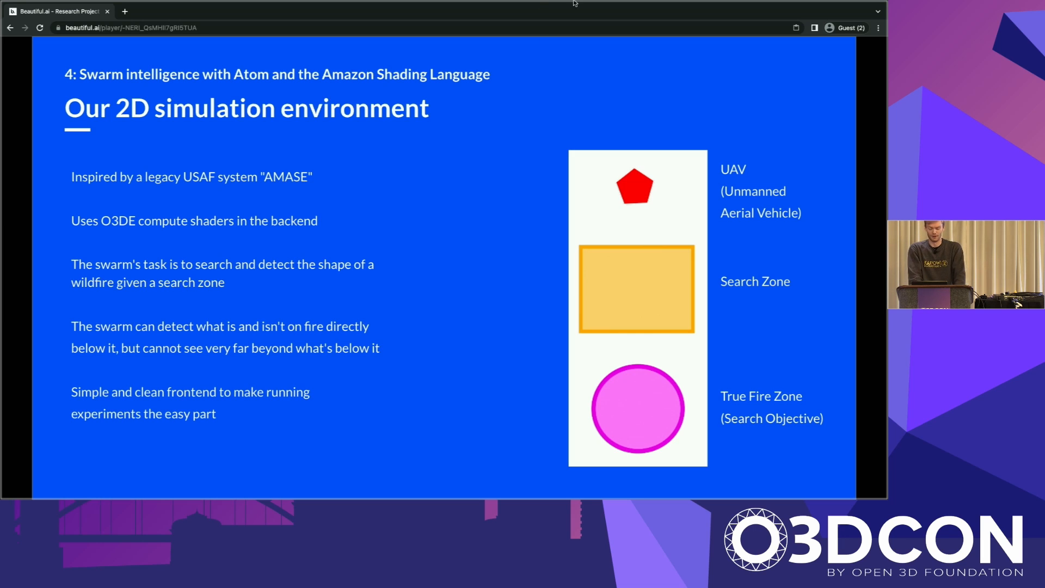
mouse_move(630, 180)
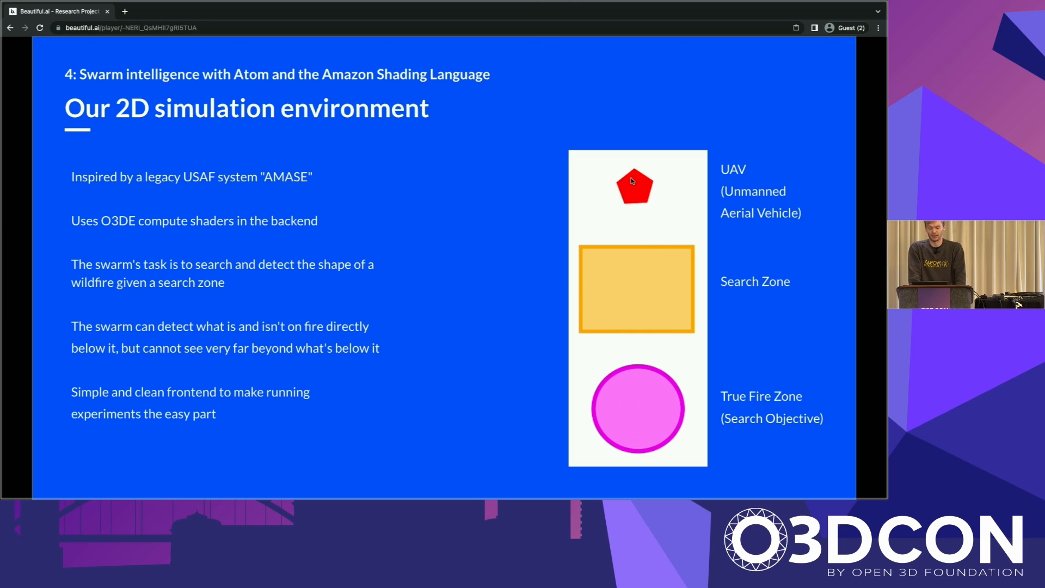
mouse_move(614, 165)
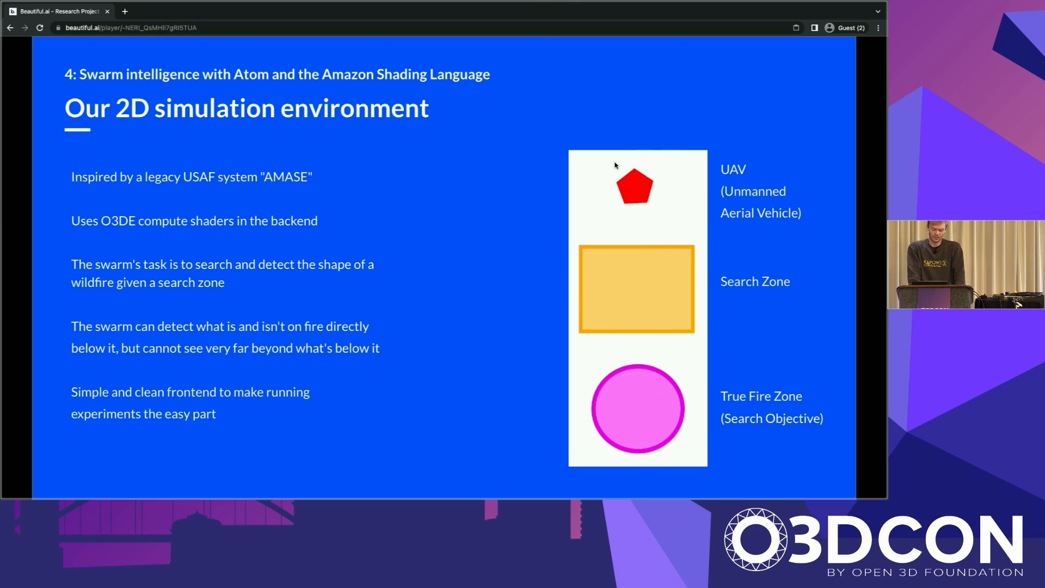
mouse_move(562, 150)
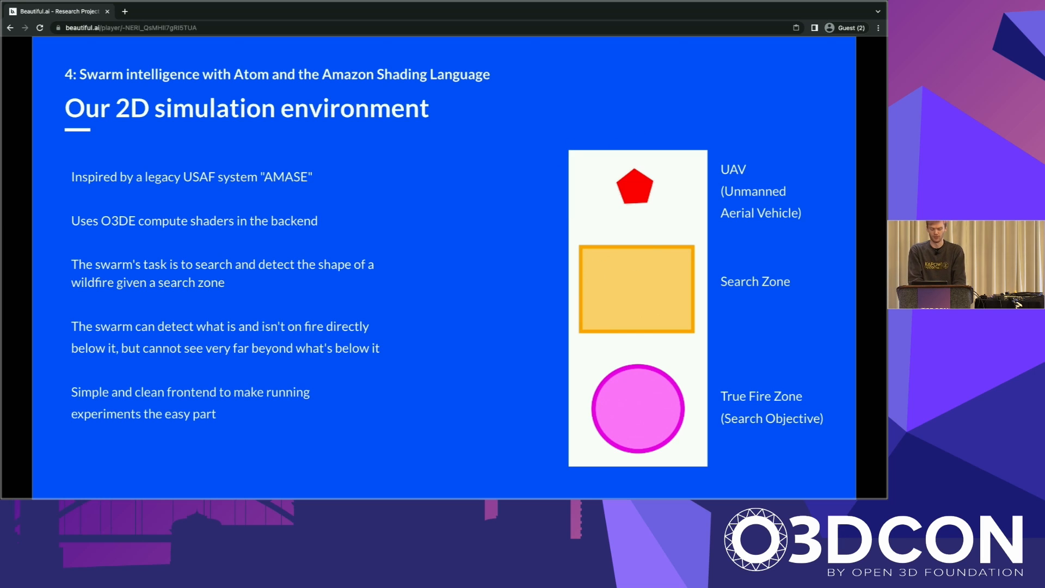
mouse_move(682, 204)
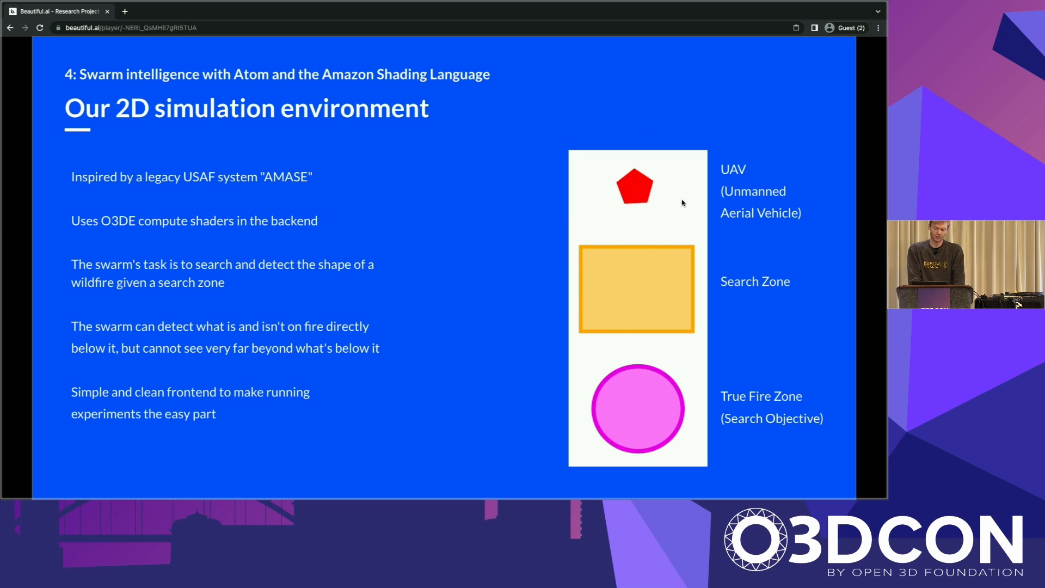
mouse_move(656, 174)
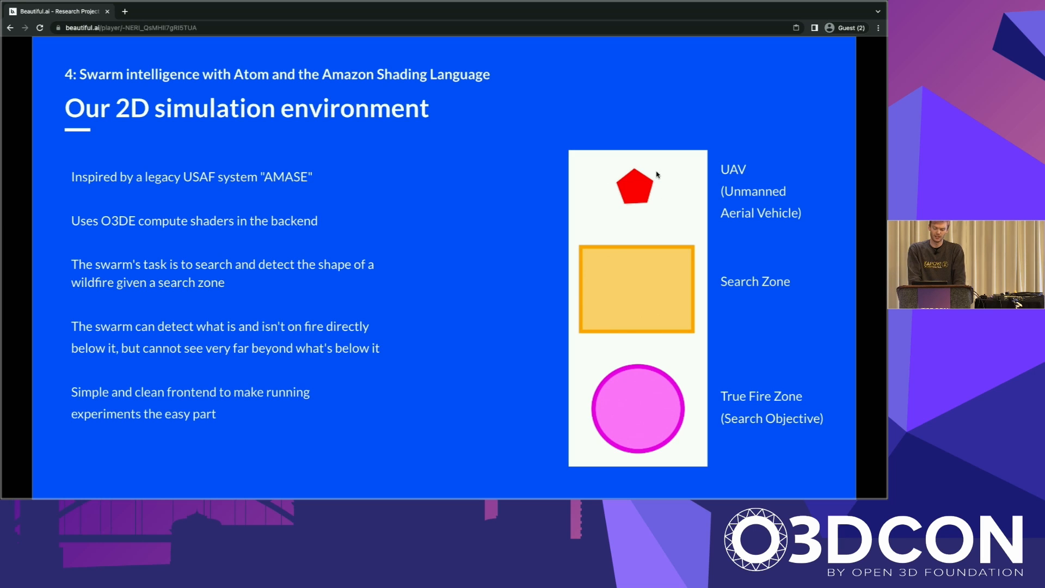
mouse_move(633, 197)
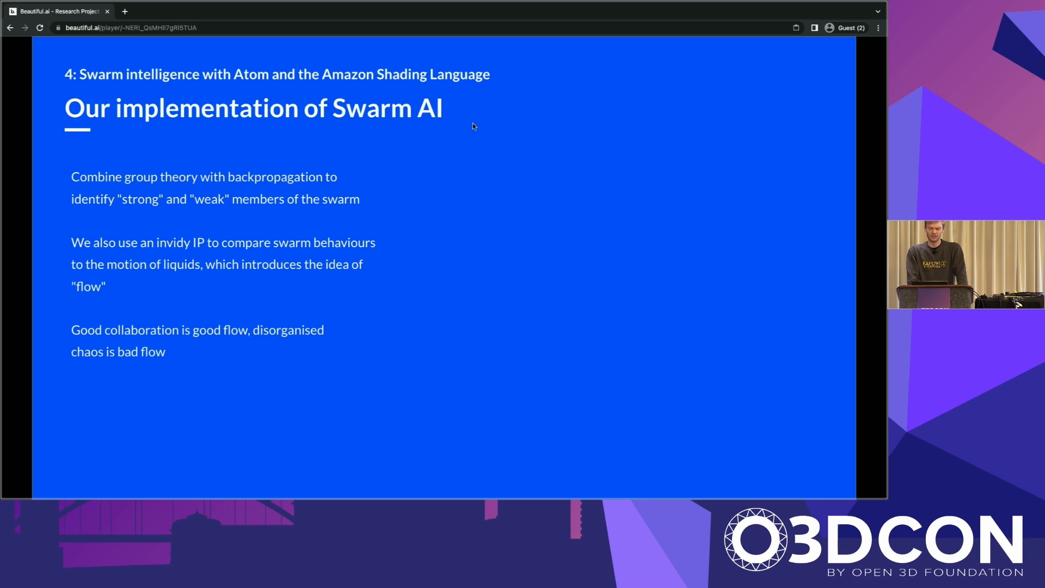
mouse_move(355, 233)
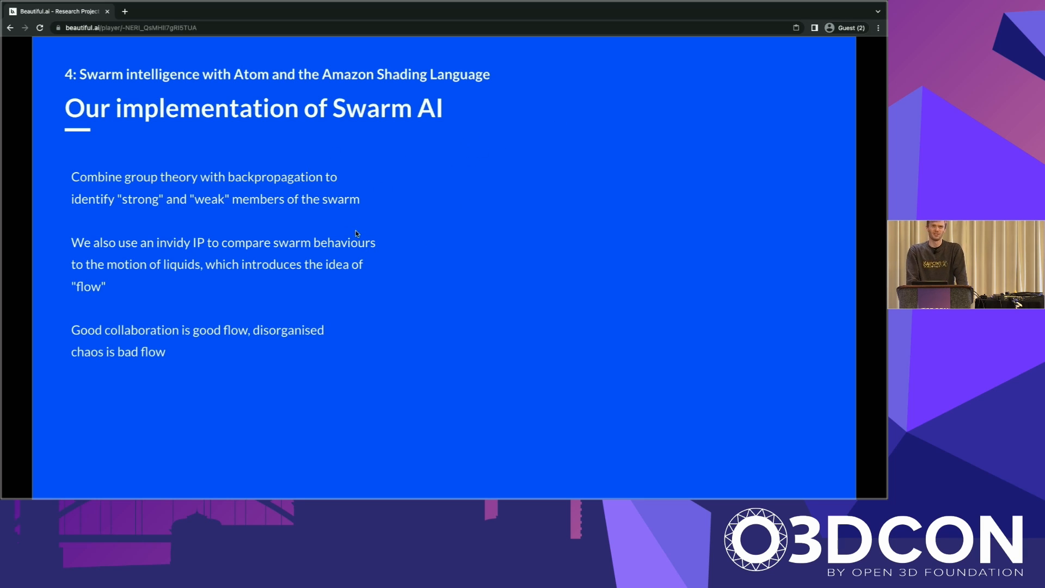
mouse_move(398, 199)
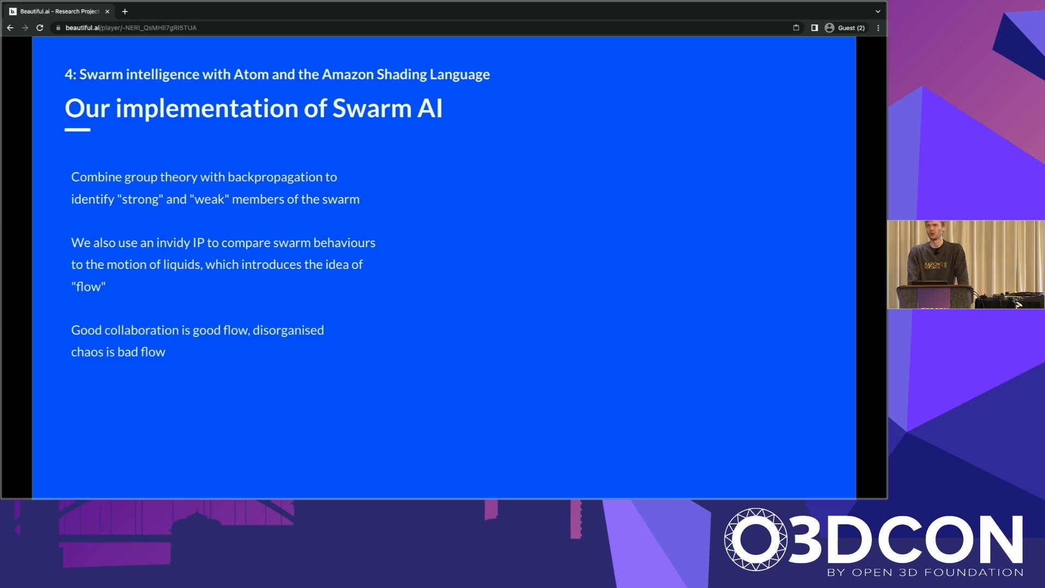
mouse_move(407, 169)
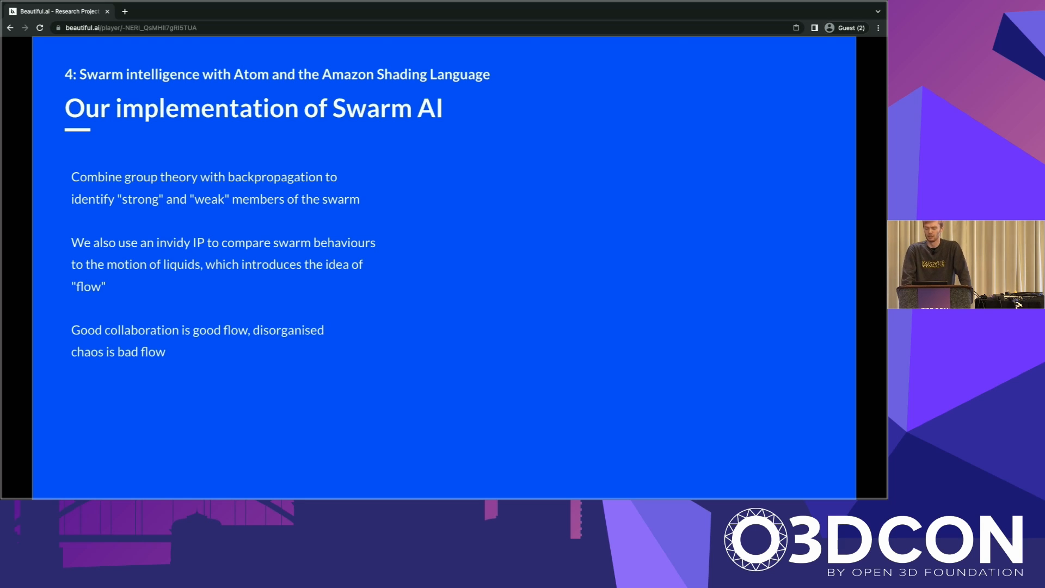
mouse_move(482, 171)
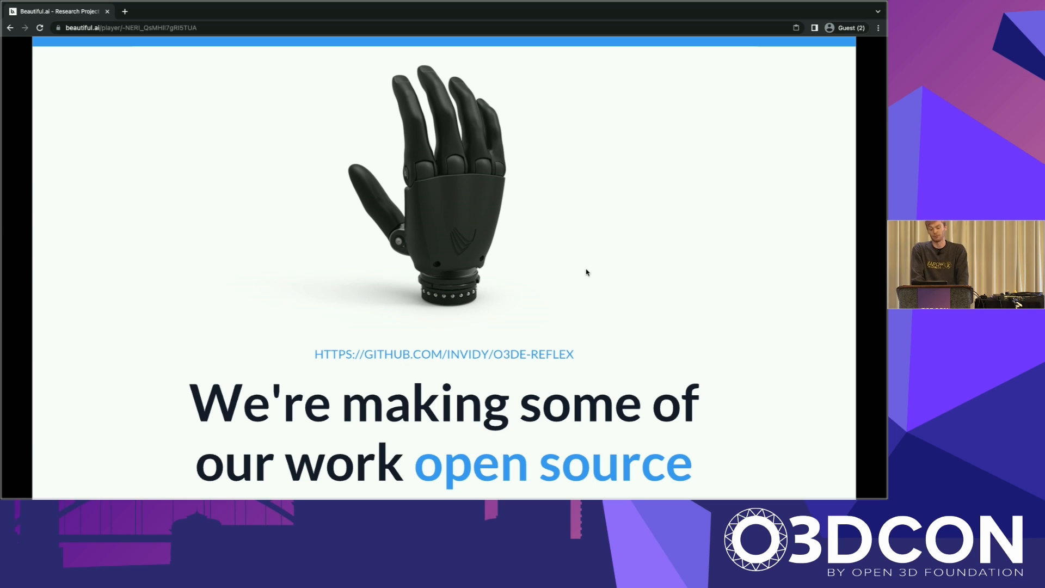
mouse_move(461, 366)
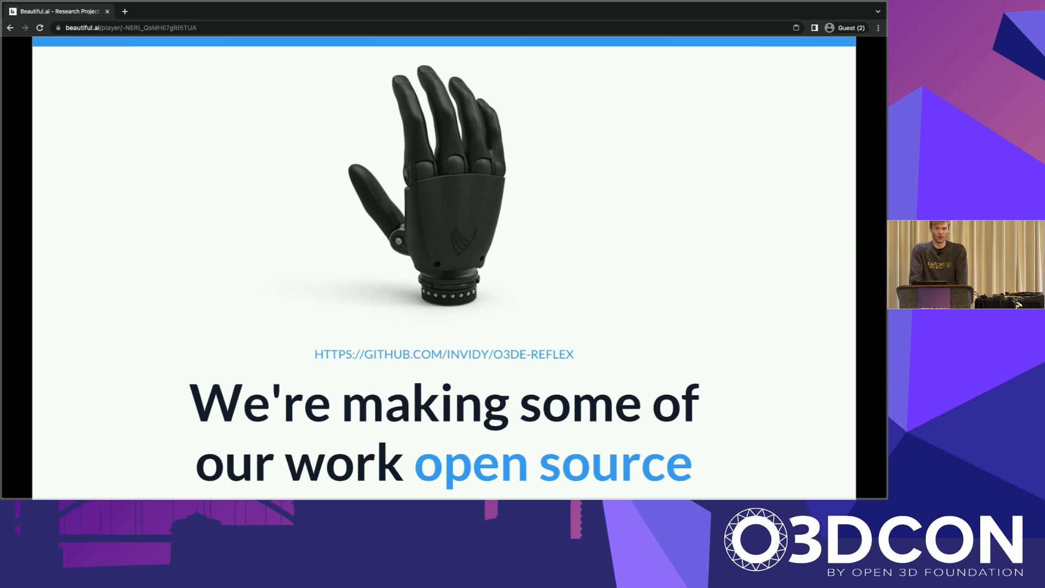
- Advance from the open-source robotic hand slide to the Question time recap slide
key(Right)
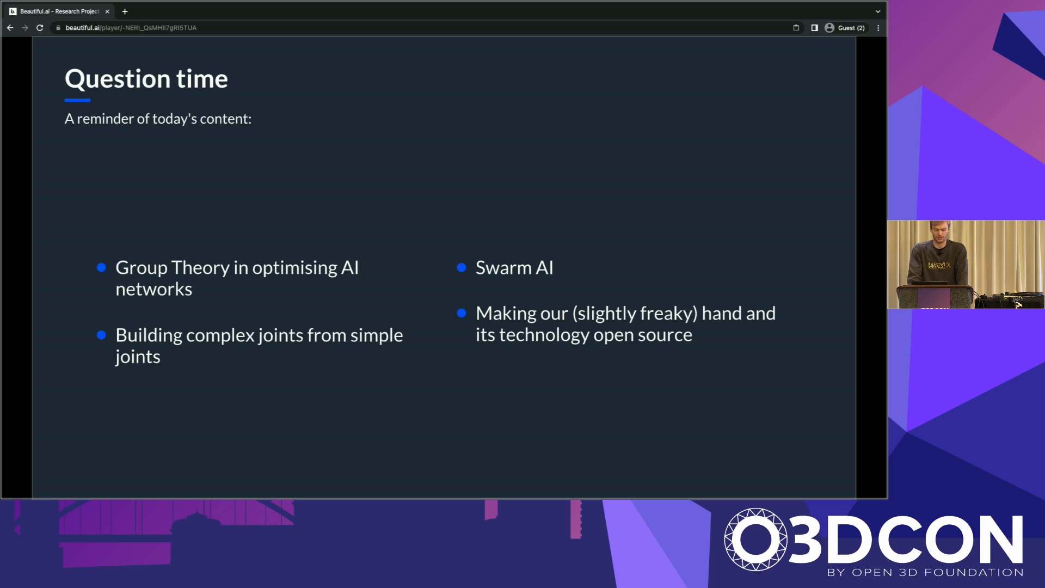
mouse_move(467, 252)
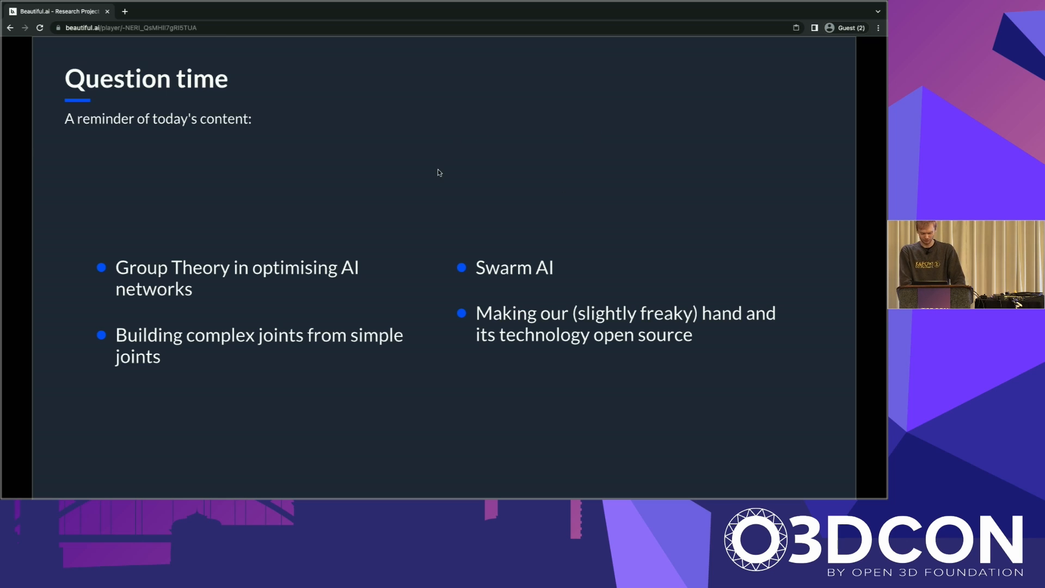
mouse_move(369, 165)
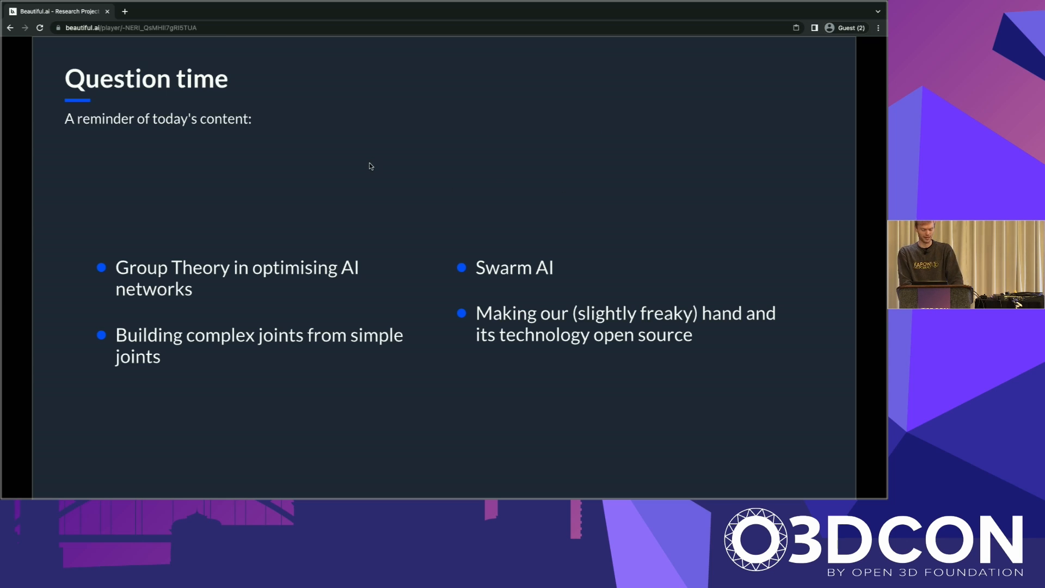